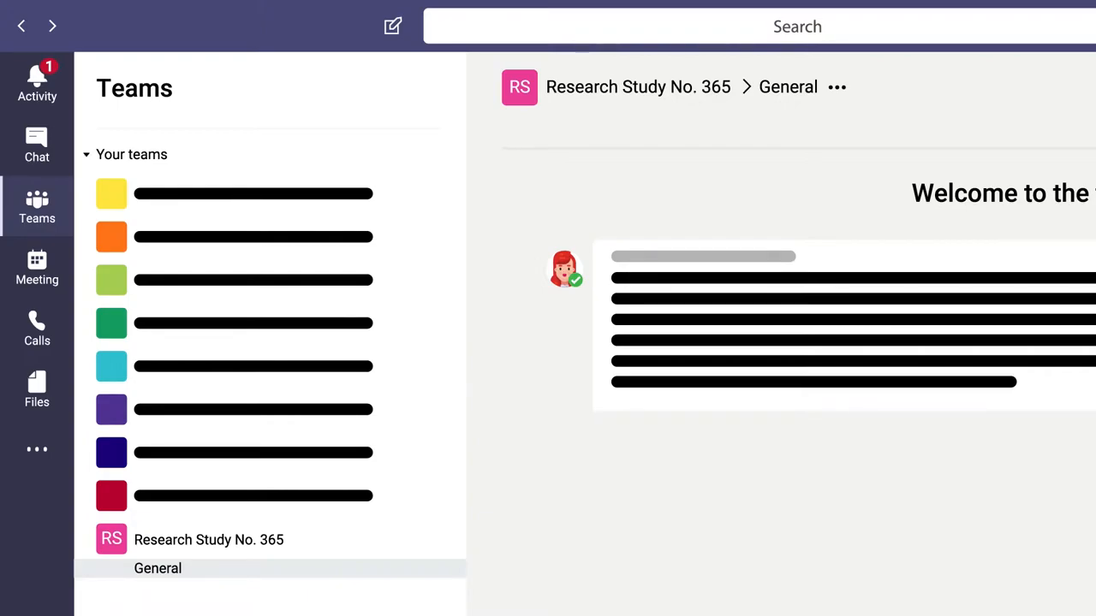
Play the explainer until the Yammer tile is enlarged over the Office 365 apps grid
{"action": "left_click", "coordinate": [28, 26]}
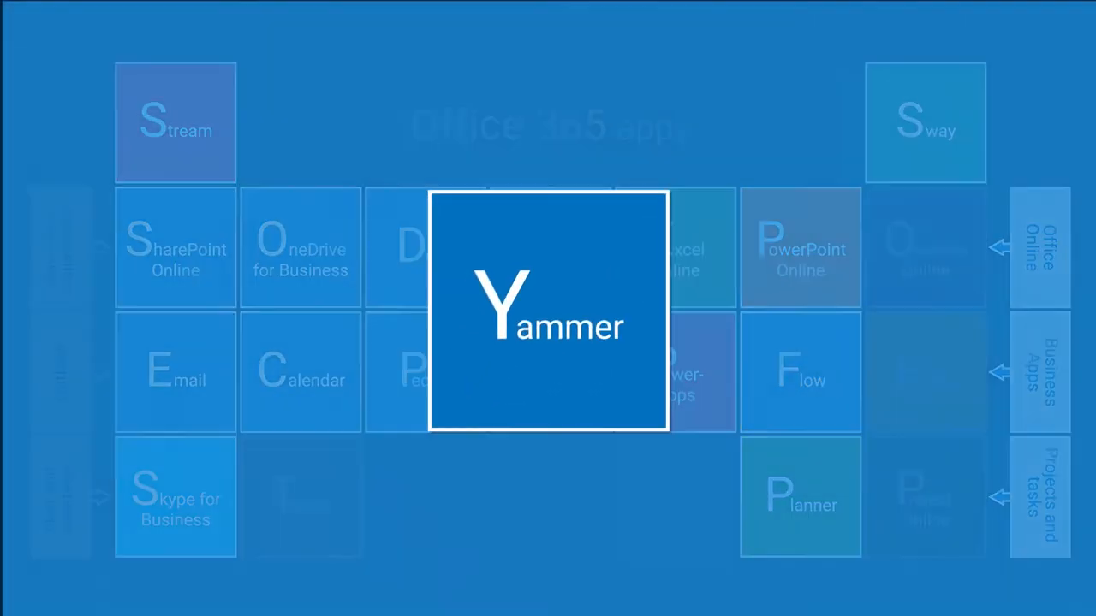
{"action": "left_click", "coordinate": [548, 309]}
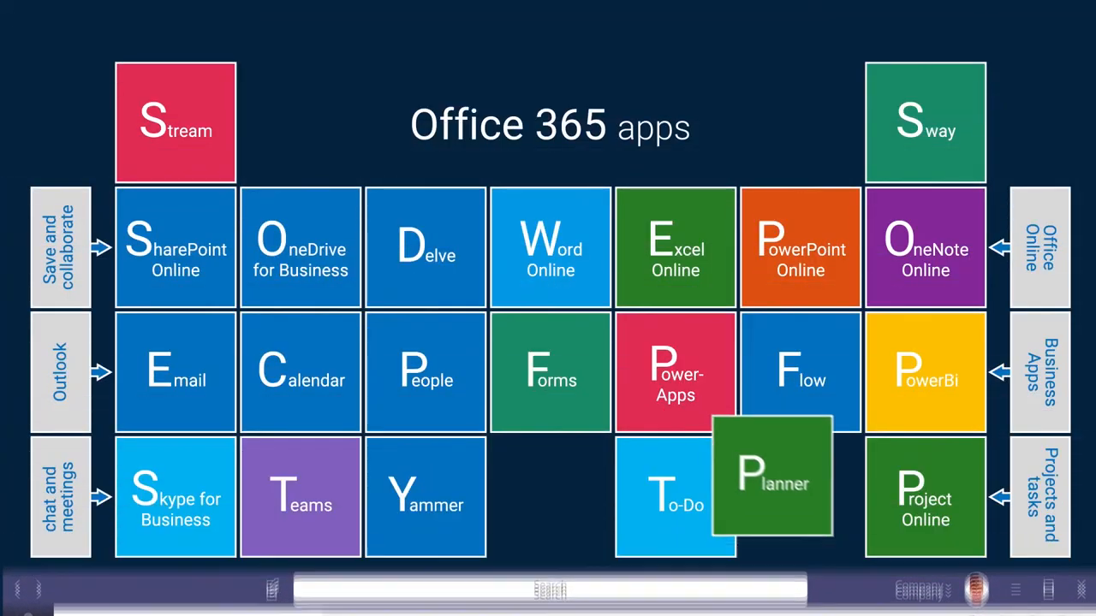
Continue playback past the full grid and Planner until SharePoint Online is spotlighted
{"action": "left_click", "coordinate": [175, 248]}
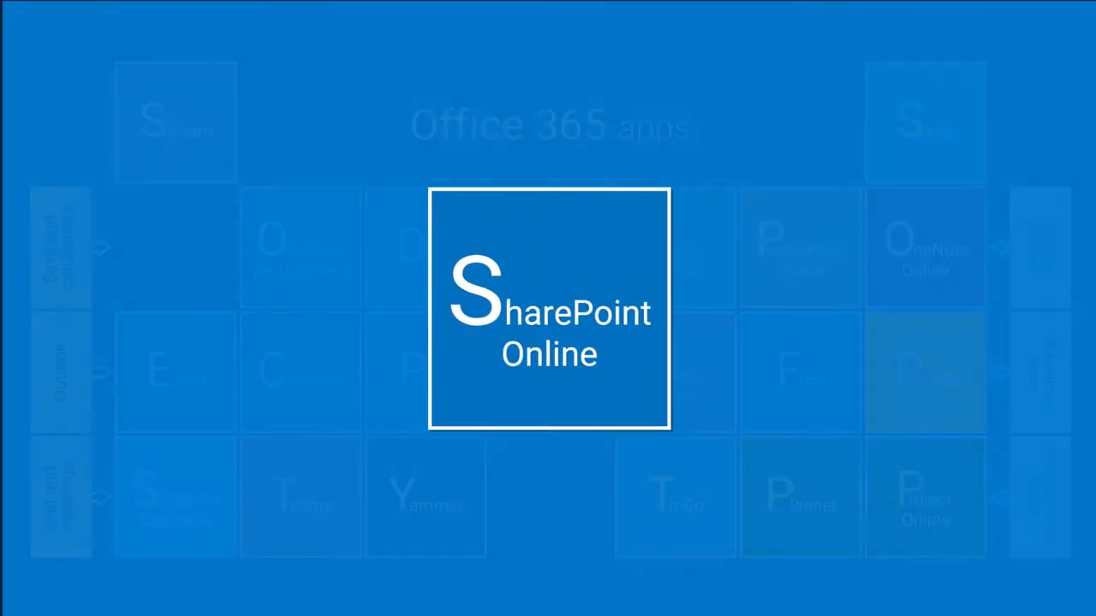